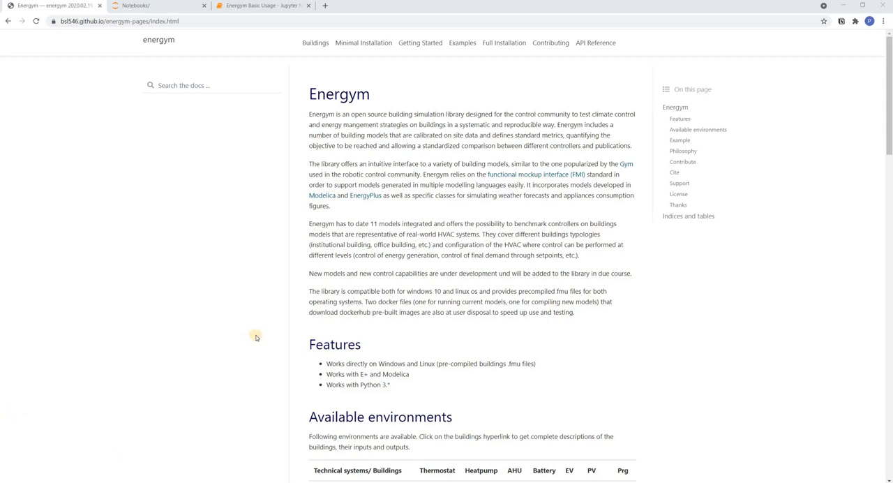
Step: View the SimpleHouseRad-v0 building description, then return to the Basic Usage notebook
scroll("down", 3)
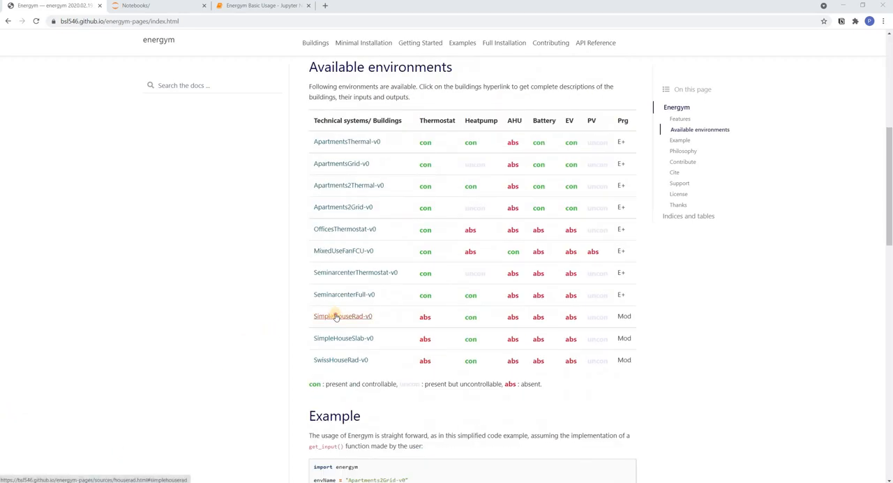
left_click(342, 315)
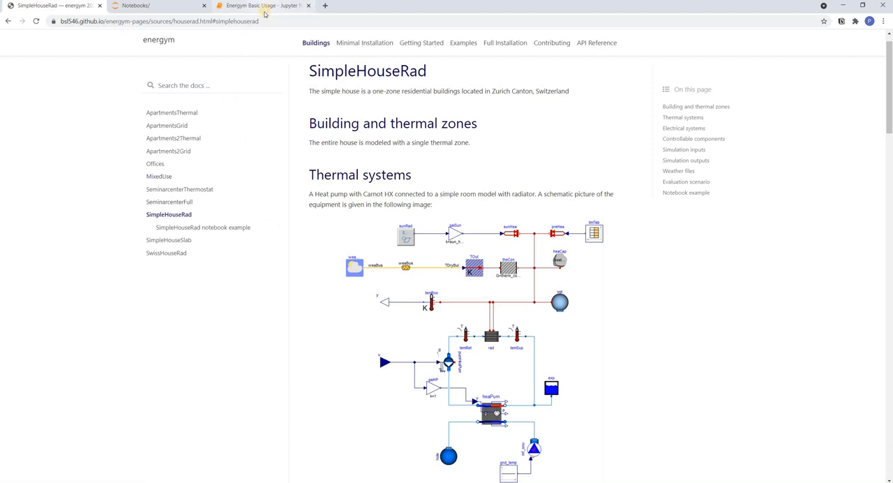
left_click(262, 6)
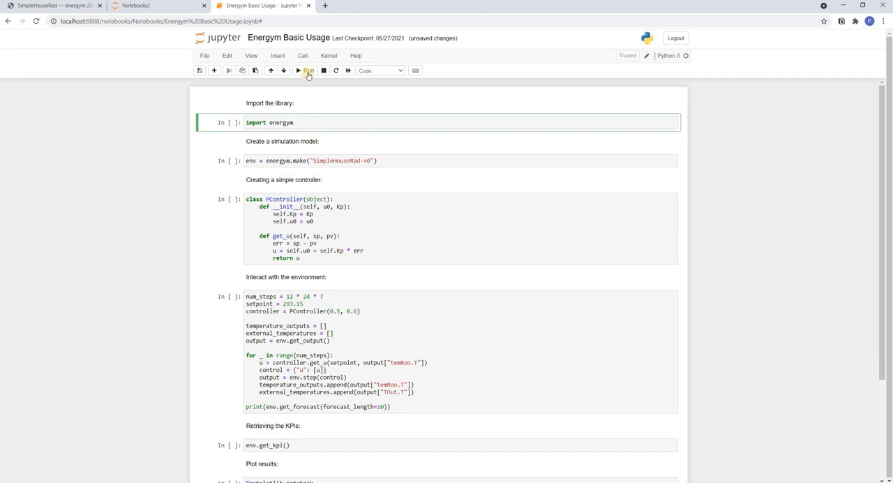
Step: Execute the energym import, SimpleHouseRad-v0 environment creation and PController definition cells
left_click(305, 70)
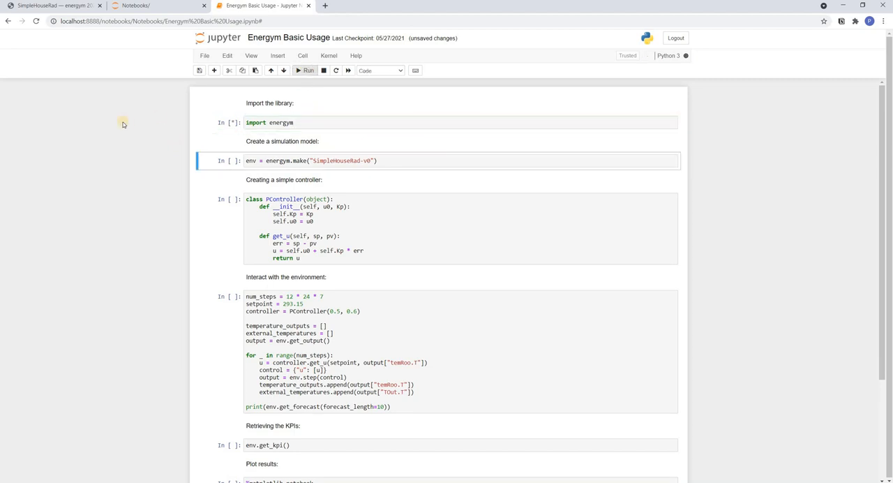
left_click(305, 70)
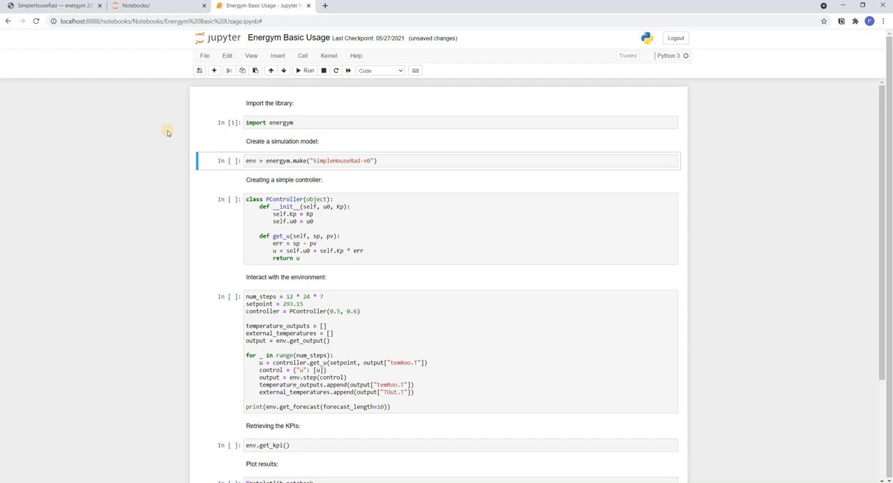
mouse_move(296, 173)
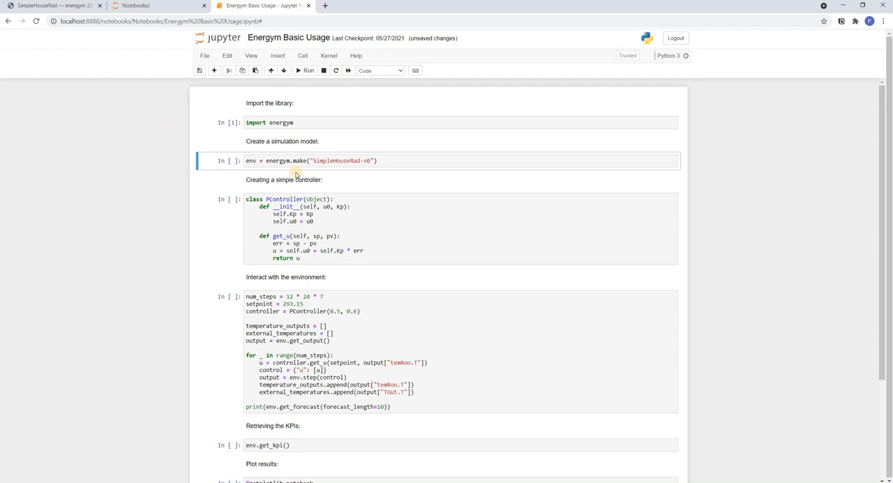
mouse_move(346, 171)
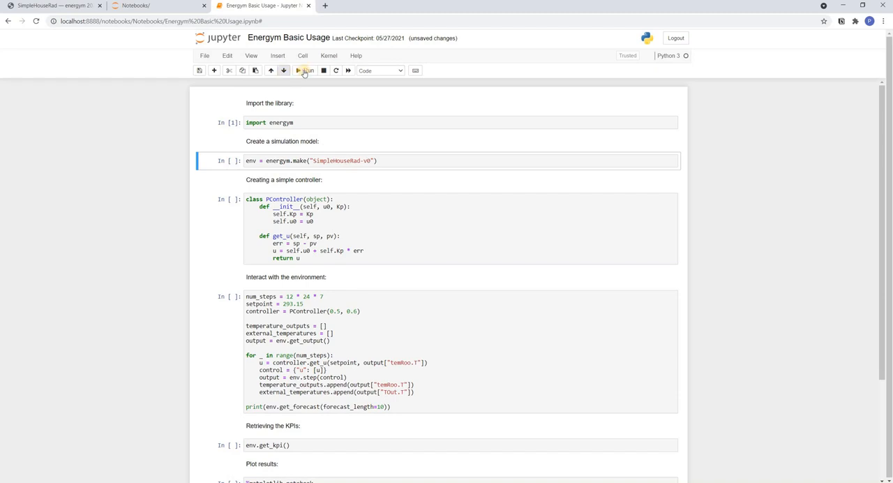
left_click(304, 70)
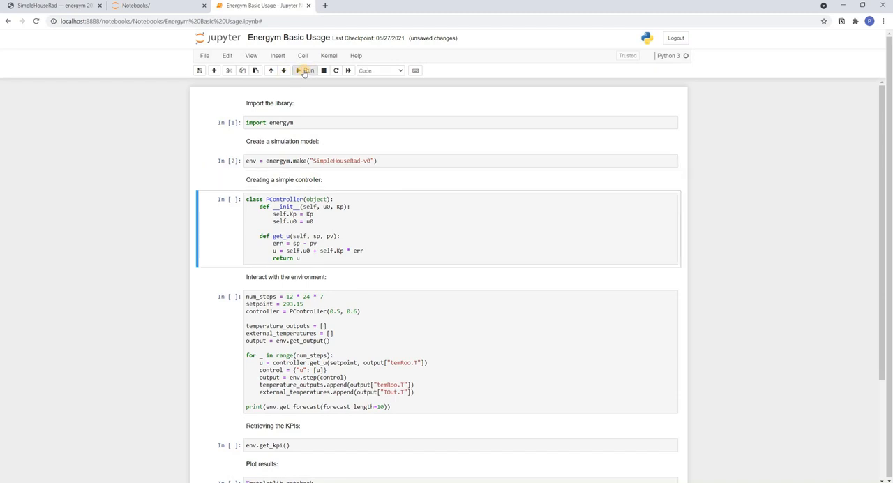
mouse_move(190, 178)
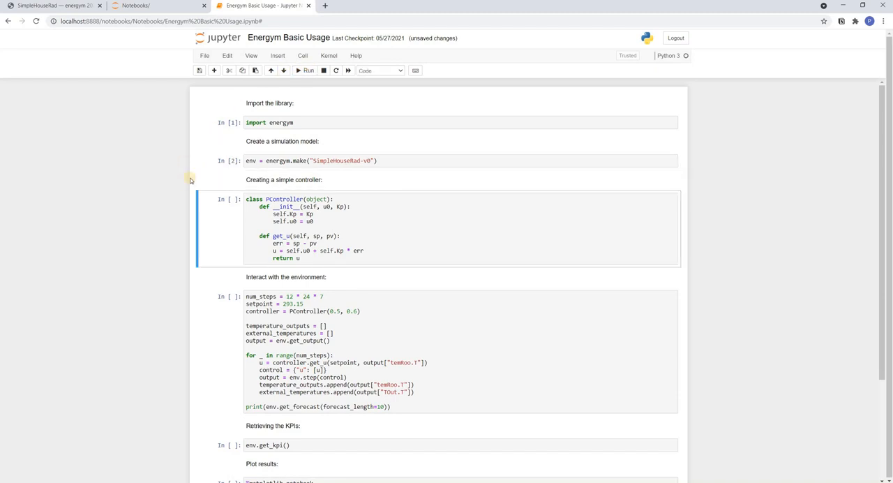
left_click(337, 198)
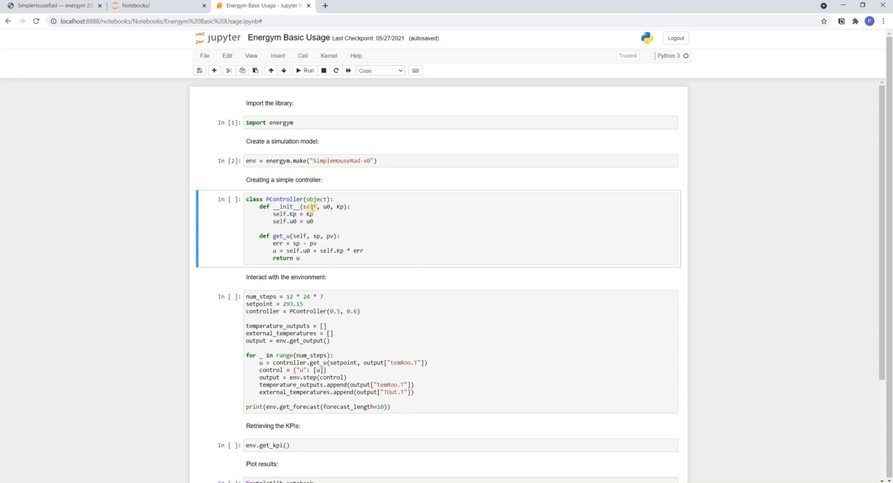
left_click(305, 70)
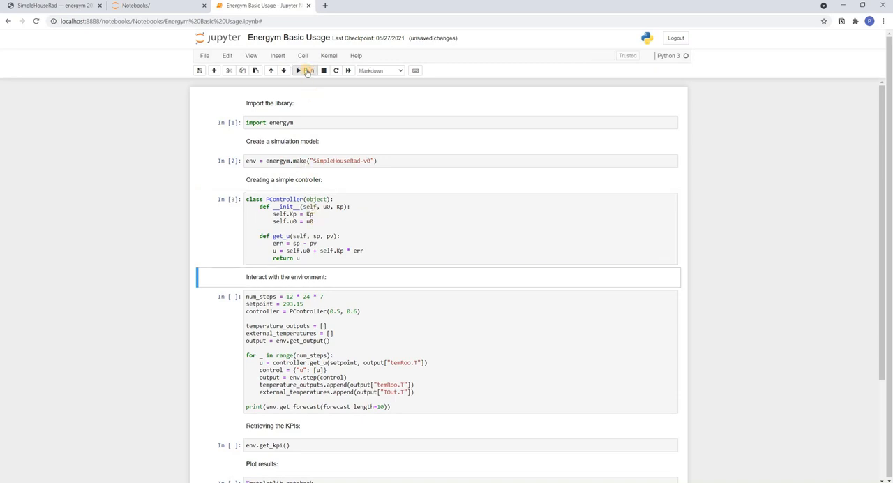
Step: Move down past the 'Interact with the environment' text to the simulation-loop cell
left_click(440, 349)
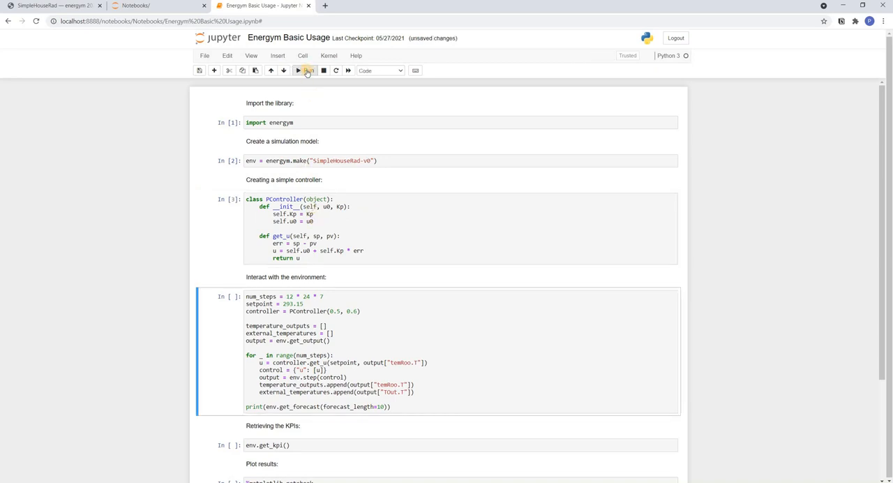
scroll("down", 3)
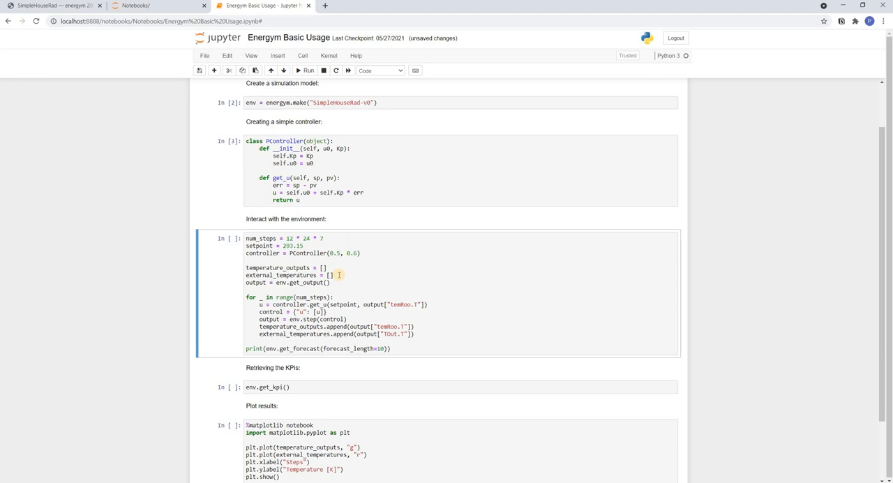
mouse_move(338, 284)
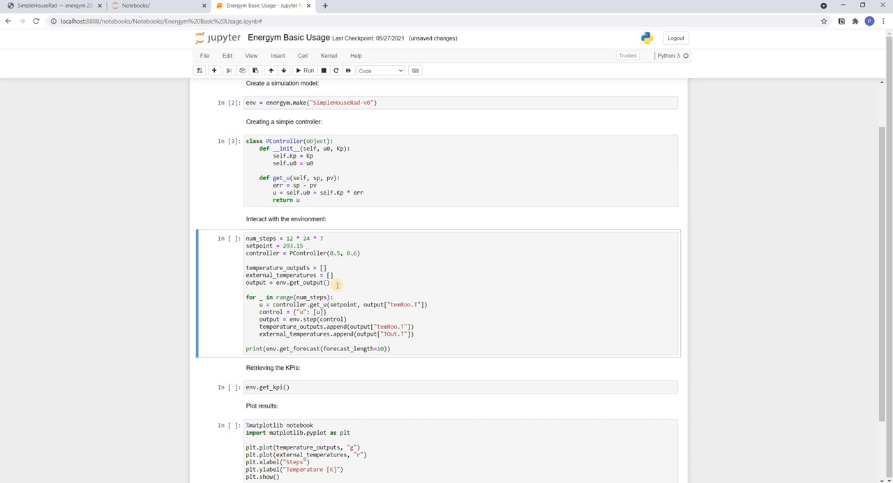
mouse_move(441, 304)
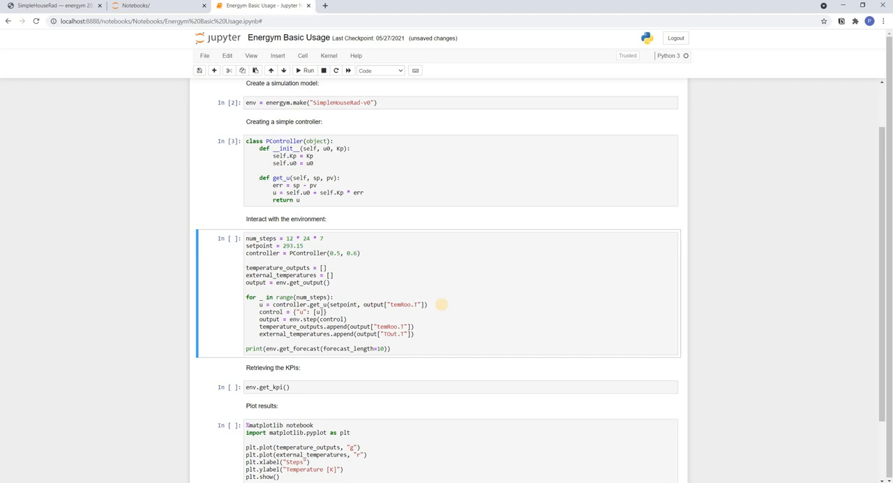
mouse_move(440, 304)
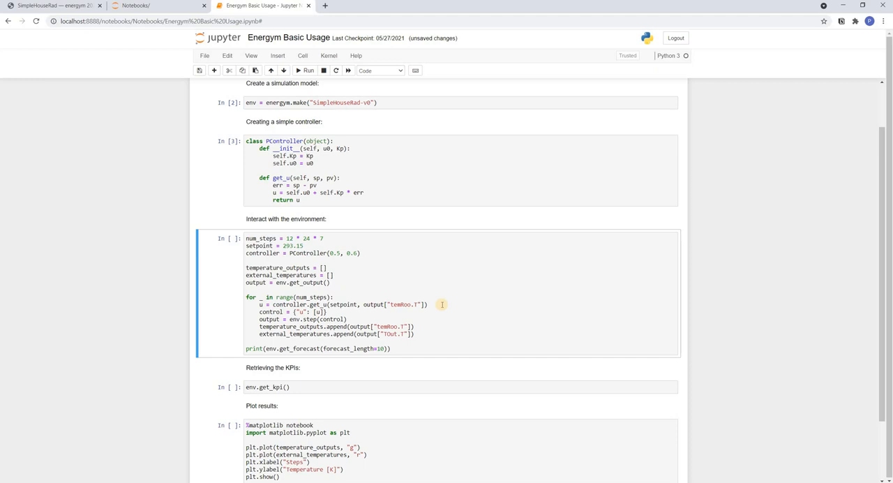
mouse_move(417, 318)
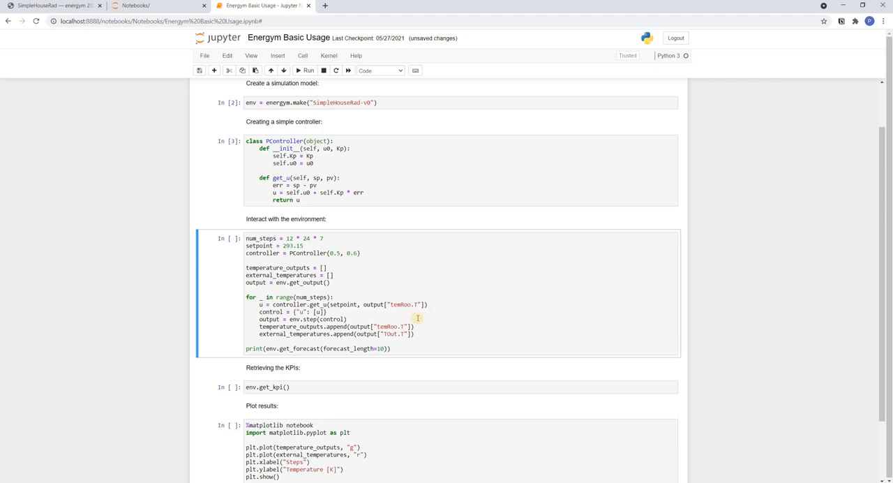
mouse_move(343, 307)
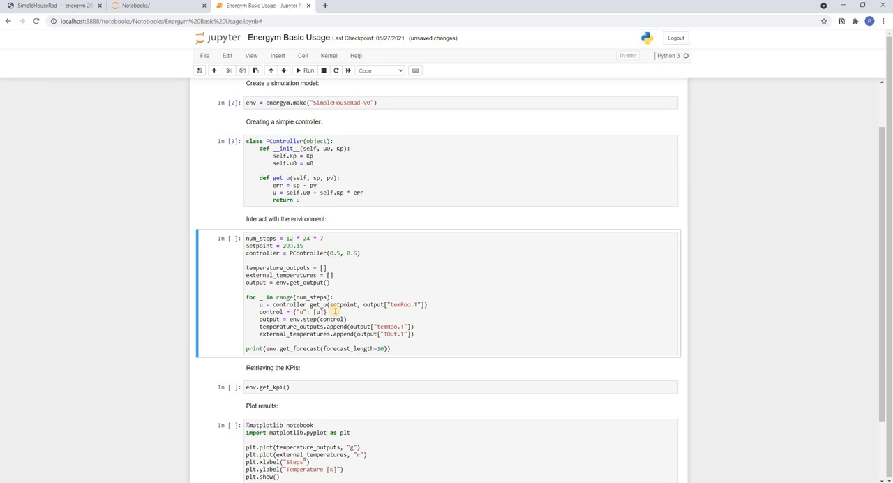
mouse_move(357, 312)
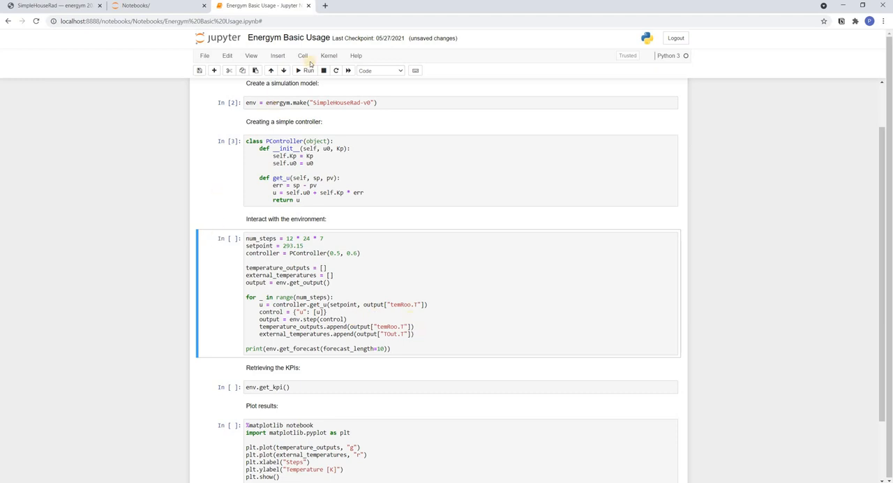
Step: Execute the interaction loop so the weather forecast output is printed
left_click(307, 70)
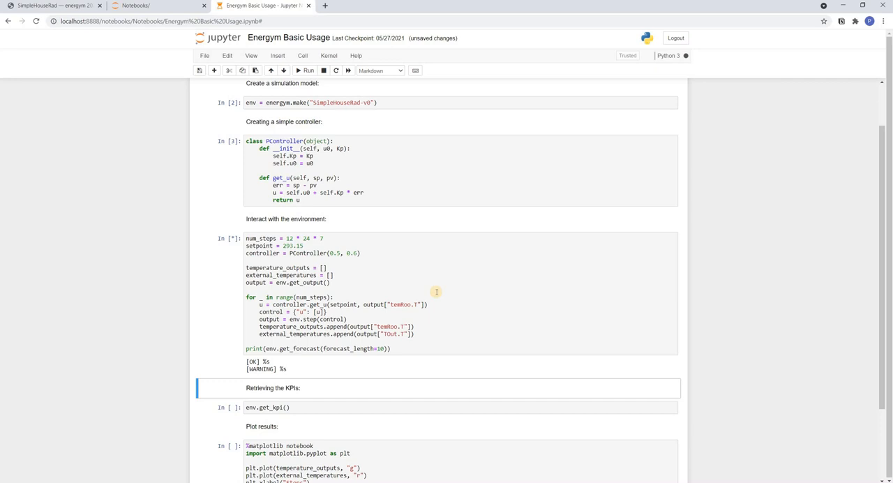
left_click(306, 69)
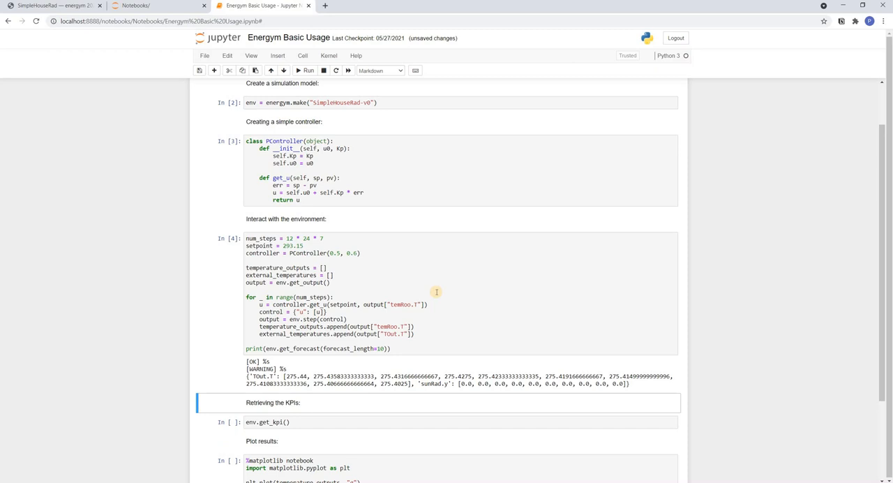
mouse_move(398, 349)
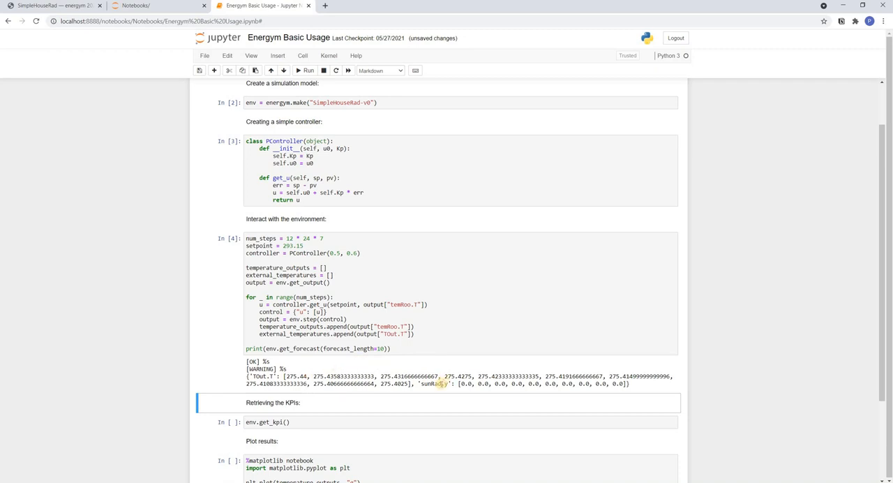
scroll("down", 3)
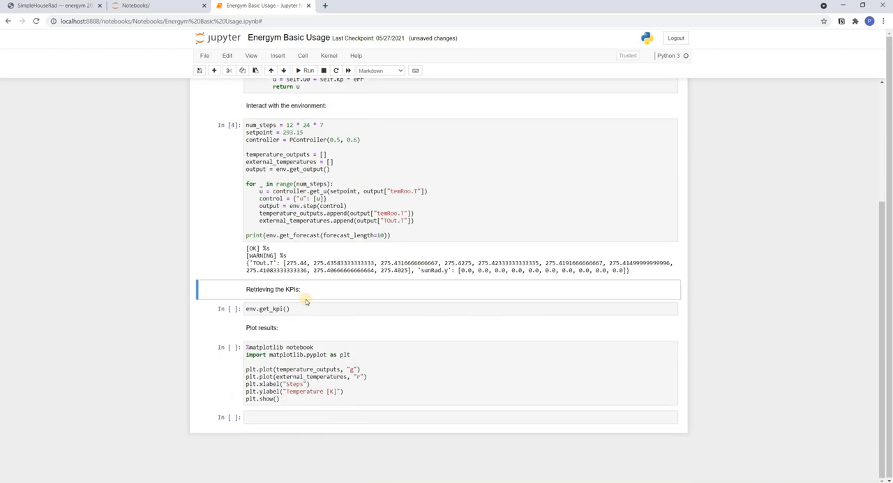
mouse_move(310, 306)
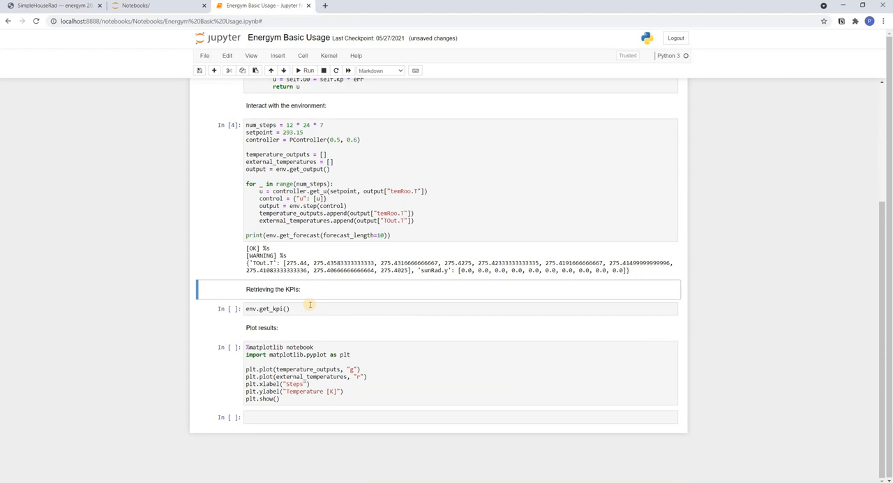
mouse_move(306, 308)
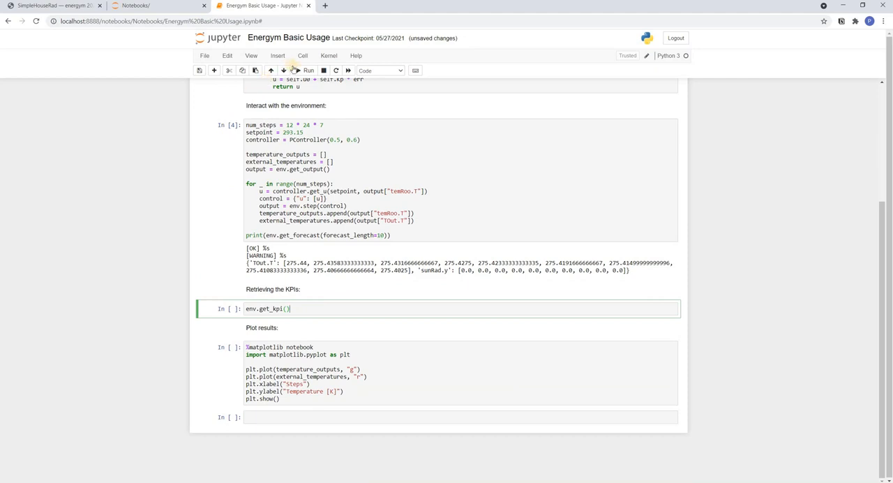
Step: Execute env.get_kpi() to show the KPI dictionary, then start the plotting cell
left_click(307, 69)
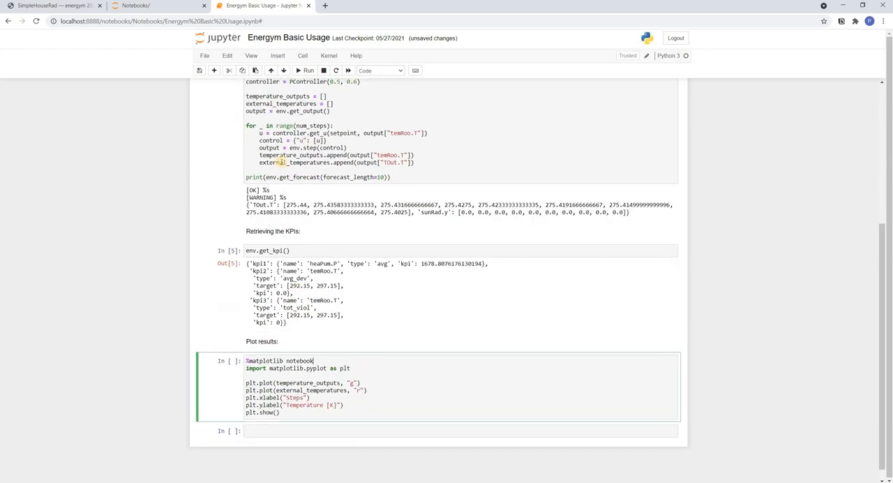
left_click(307, 70)
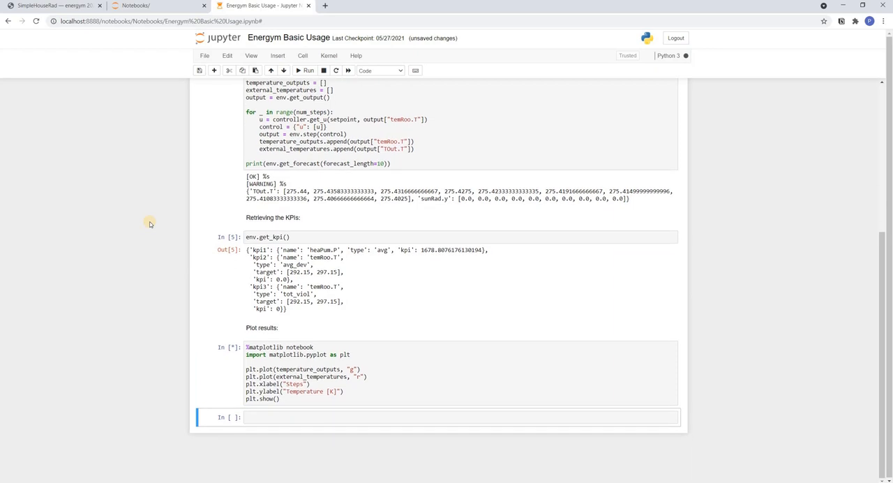
Step: Display Figure 1 of zone and outdoor temperatures over simulation steps
left_click(305, 70)
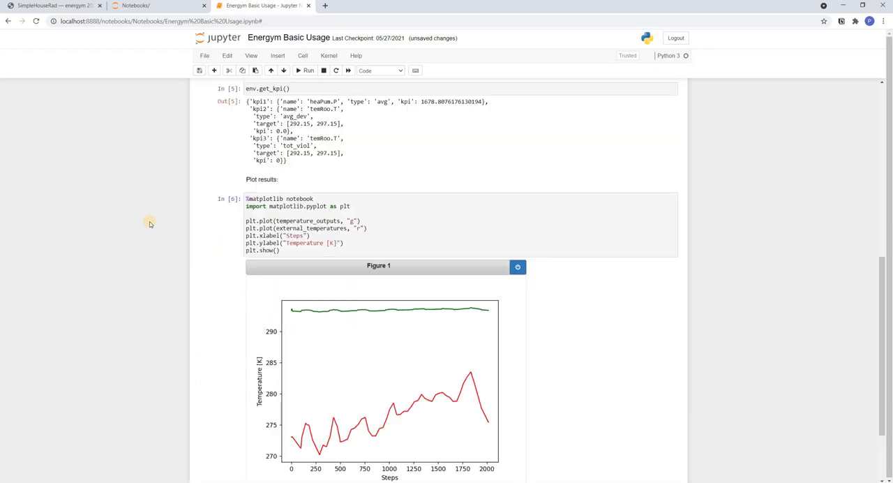
scroll("down", 3)
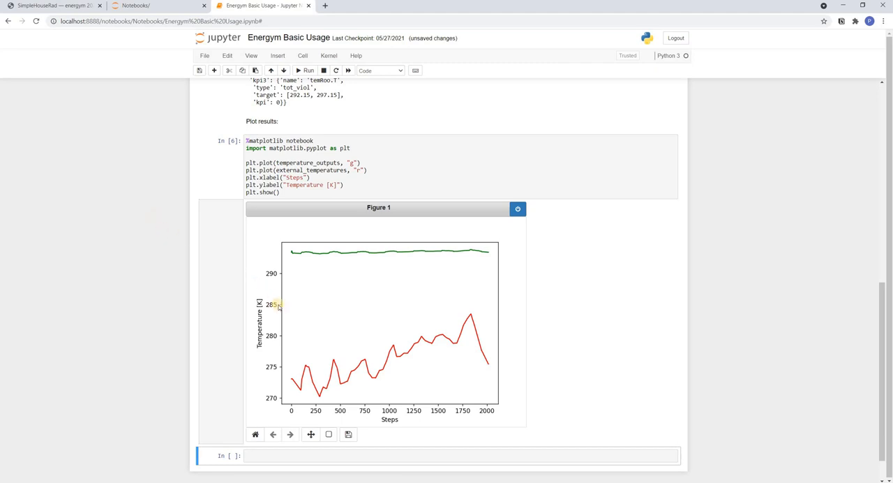
mouse_move(491, 251)
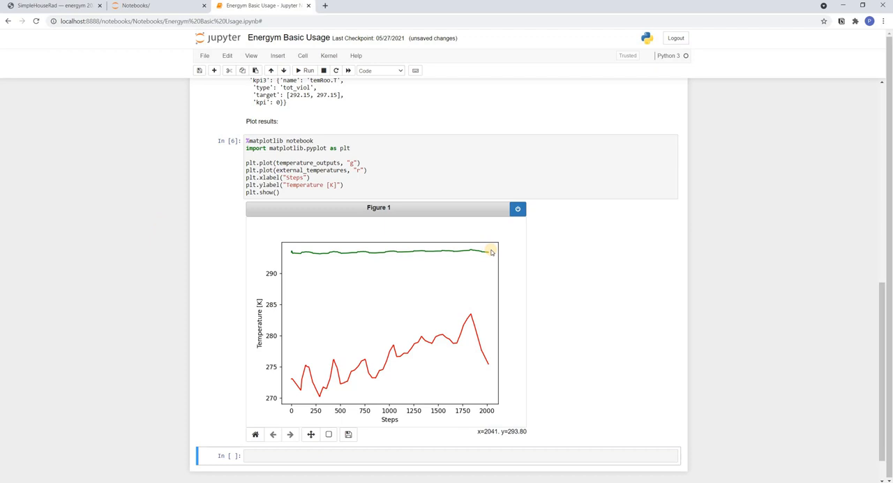
mouse_move(466, 329)
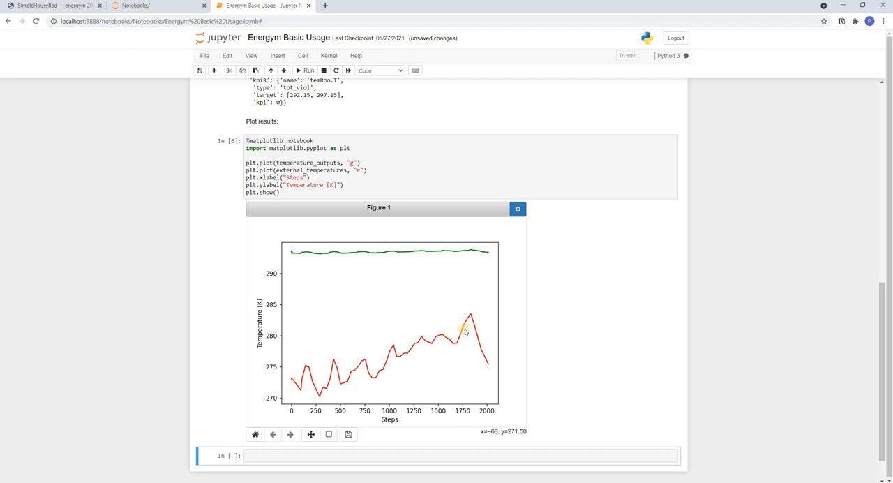
mouse_move(547, 311)
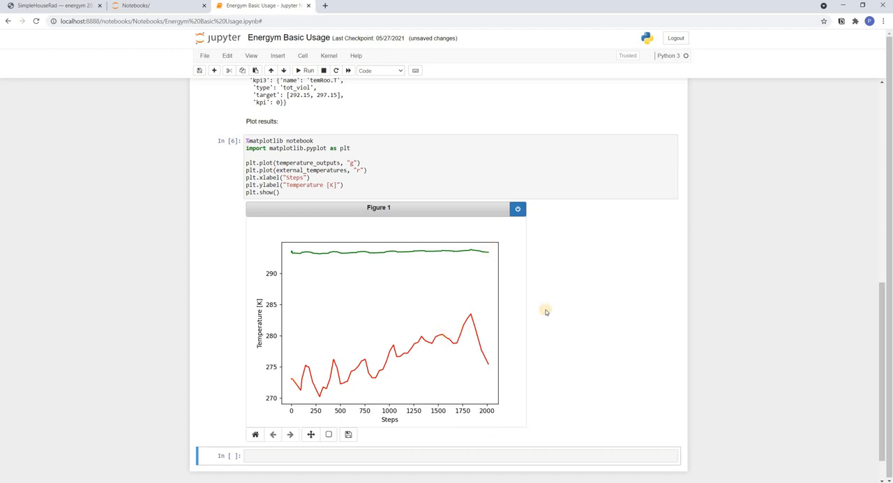